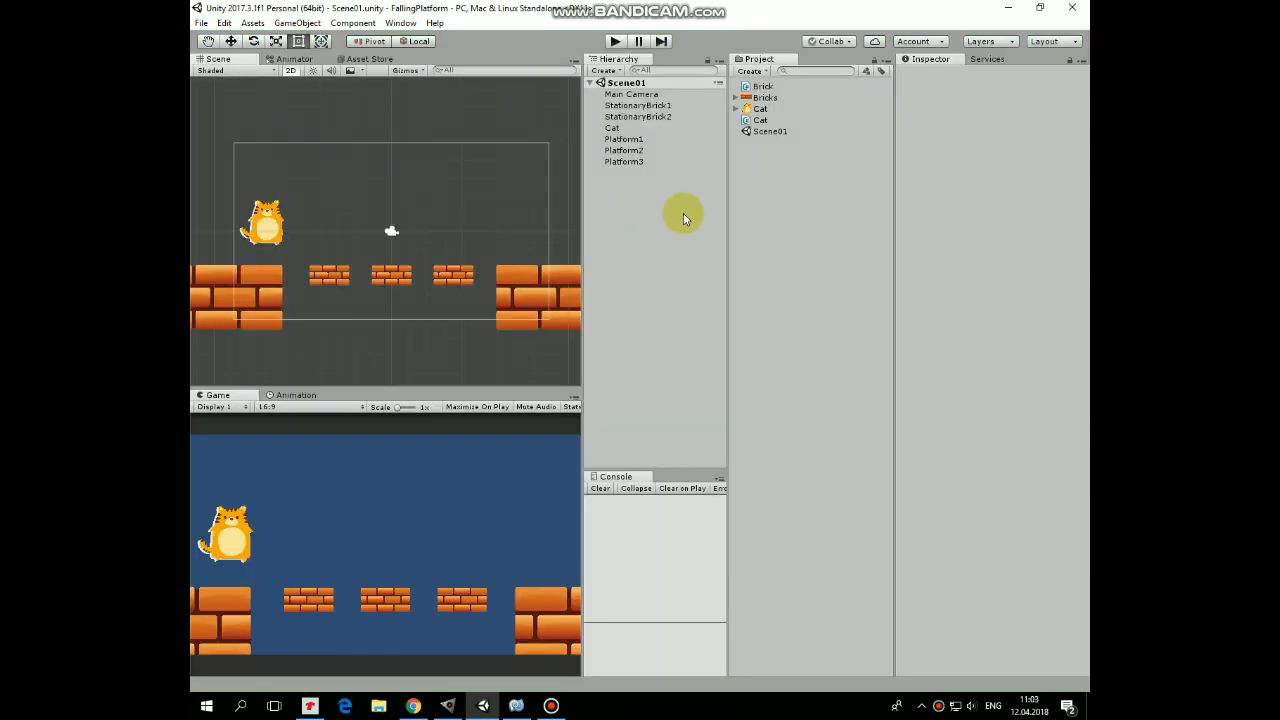
Review StationaryBrick1, StationaryBrick2, Cat and the platforms, ending on Platform1's Brick script.
left_click(638, 105)
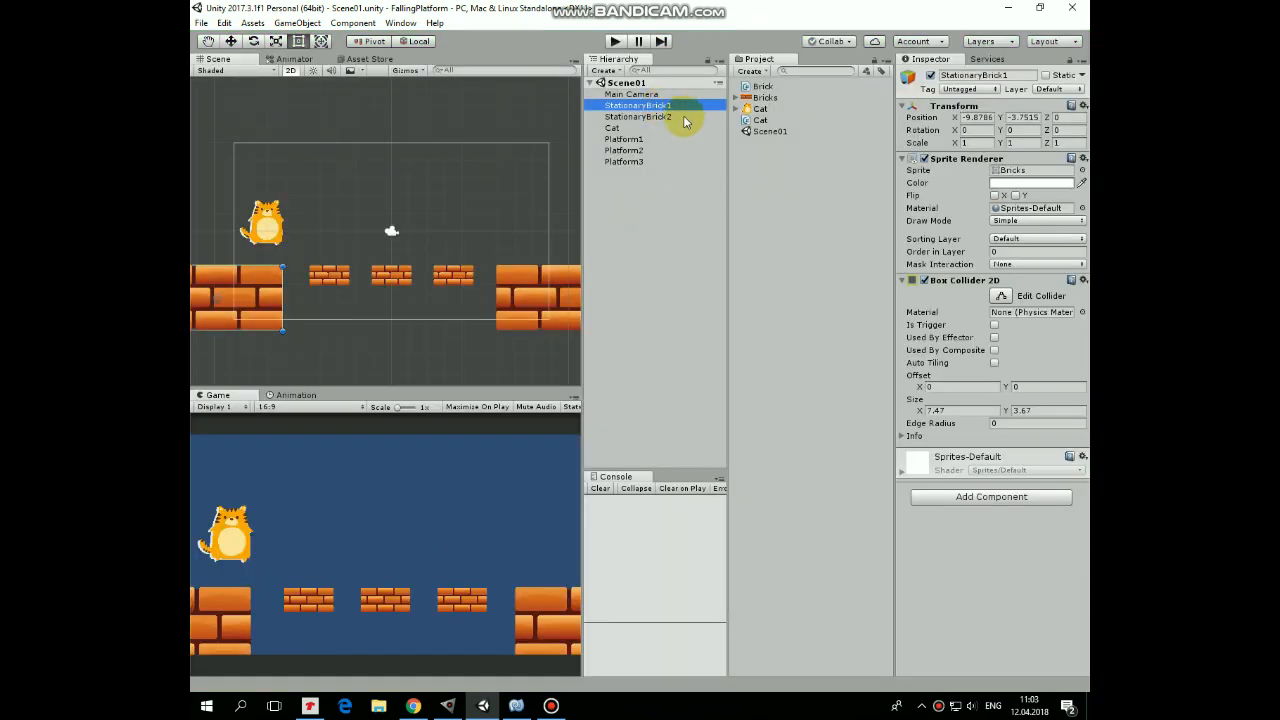
left_click(638, 116)
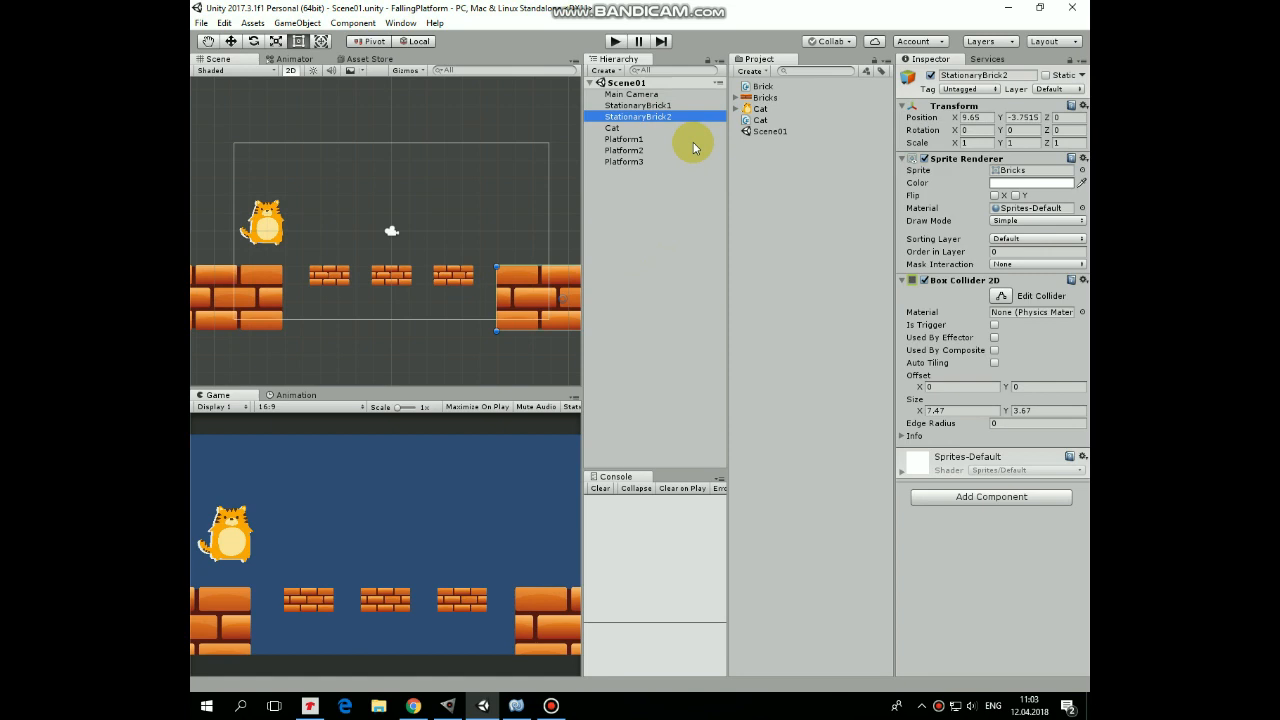
left_click(611, 127)
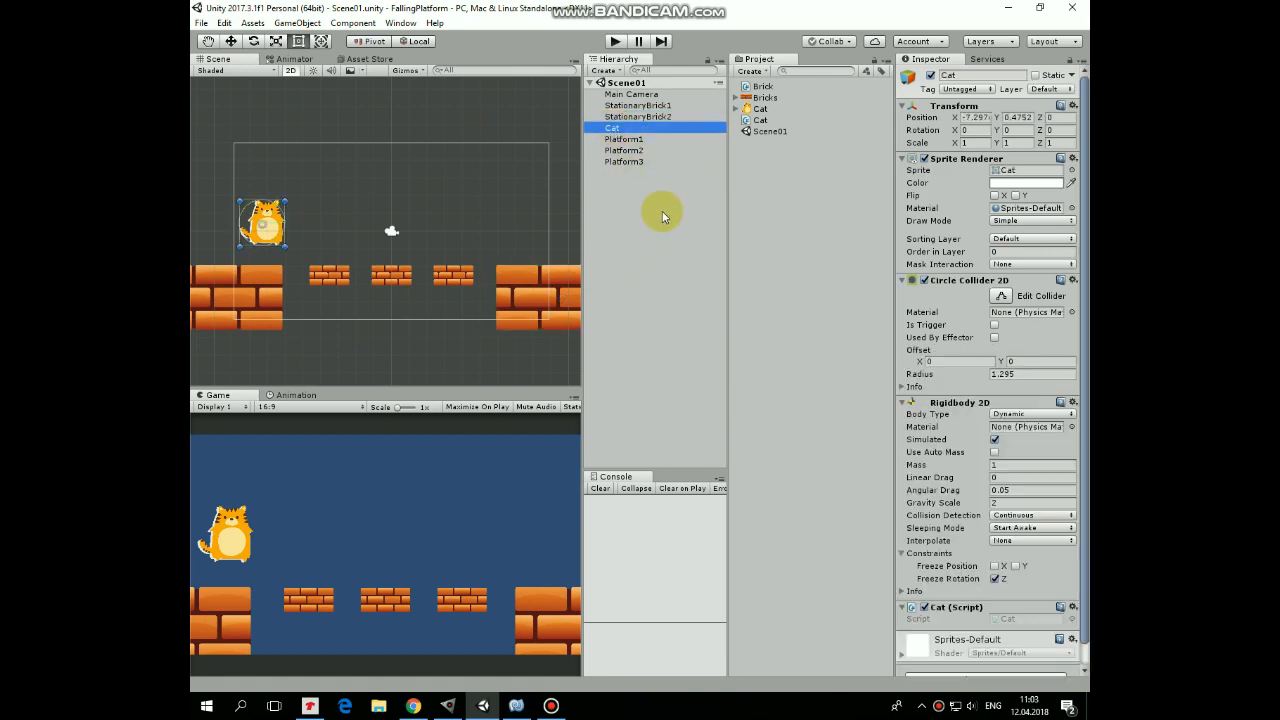
left_click(623, 138)
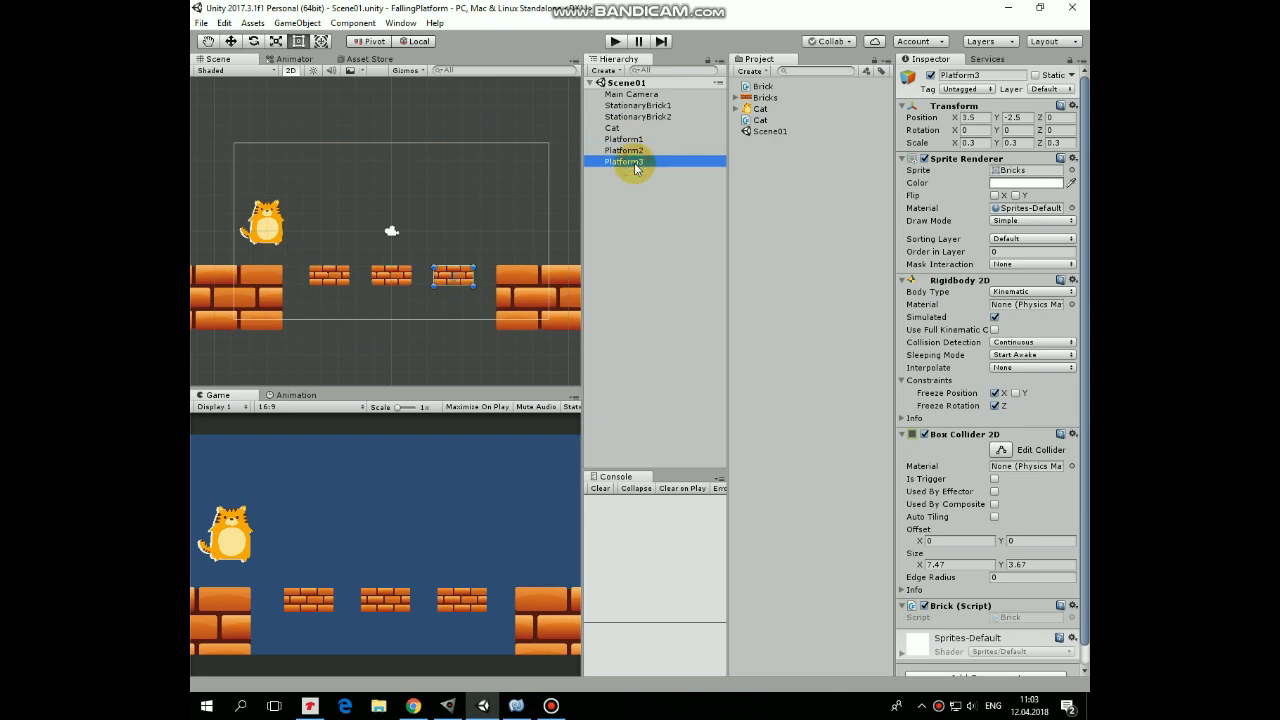
left_click(624, 138)
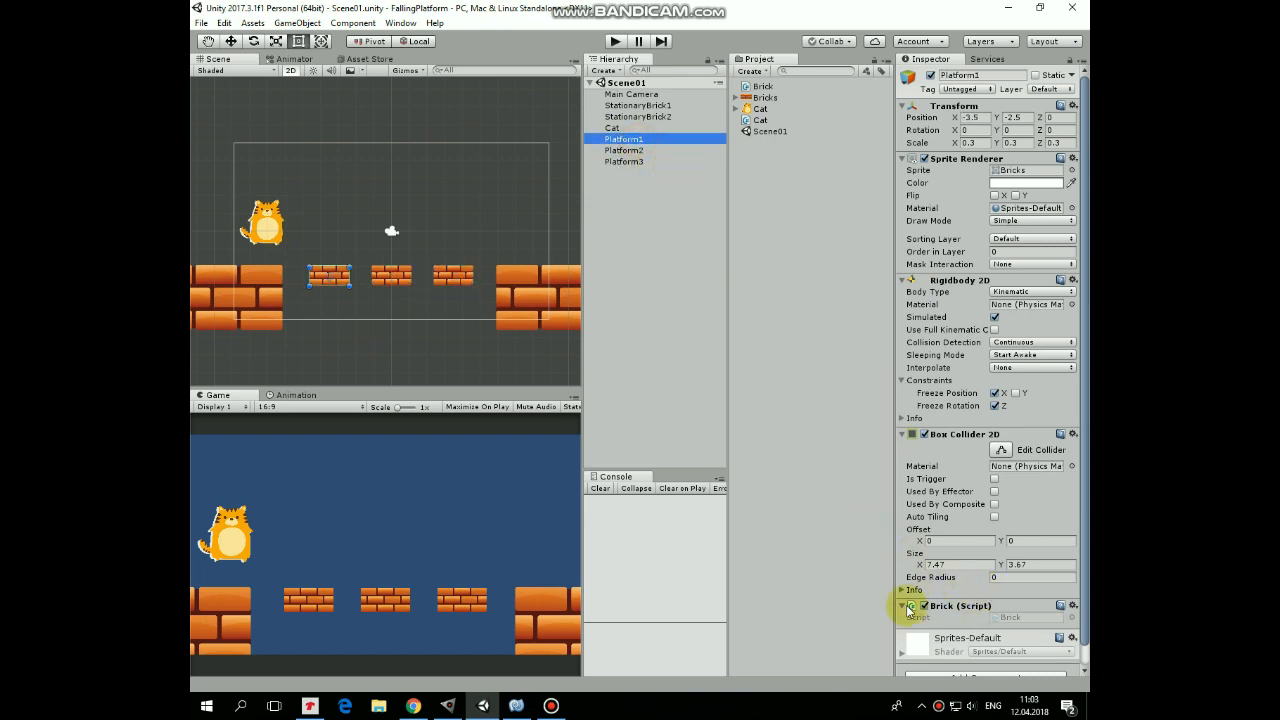
mouse_move(635, 365)
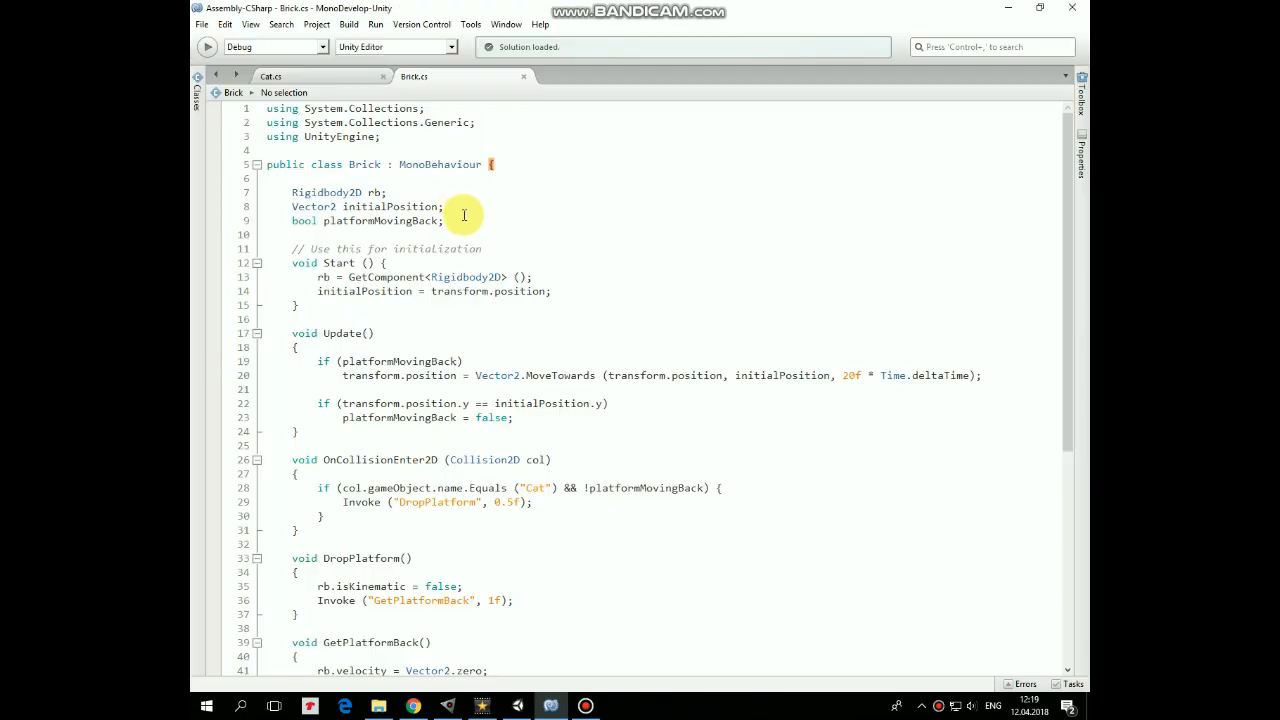
mouse_move(588, 274)
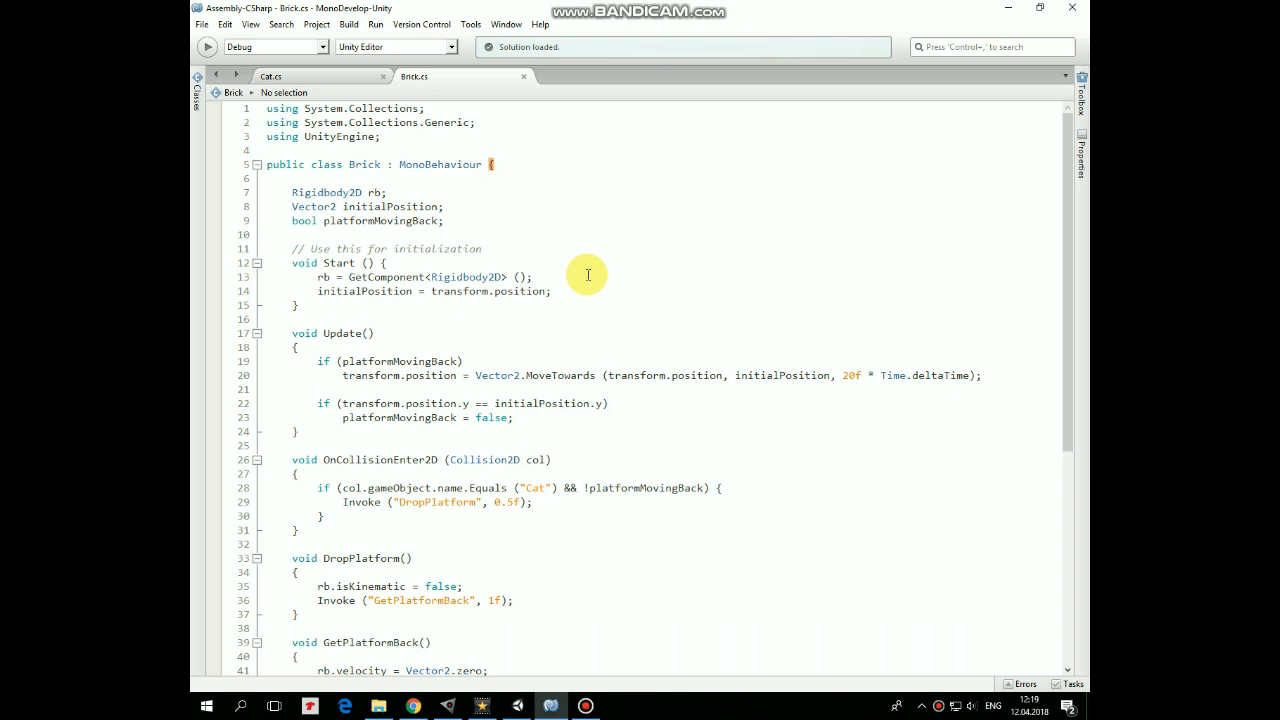
mouse_move(572, 292)
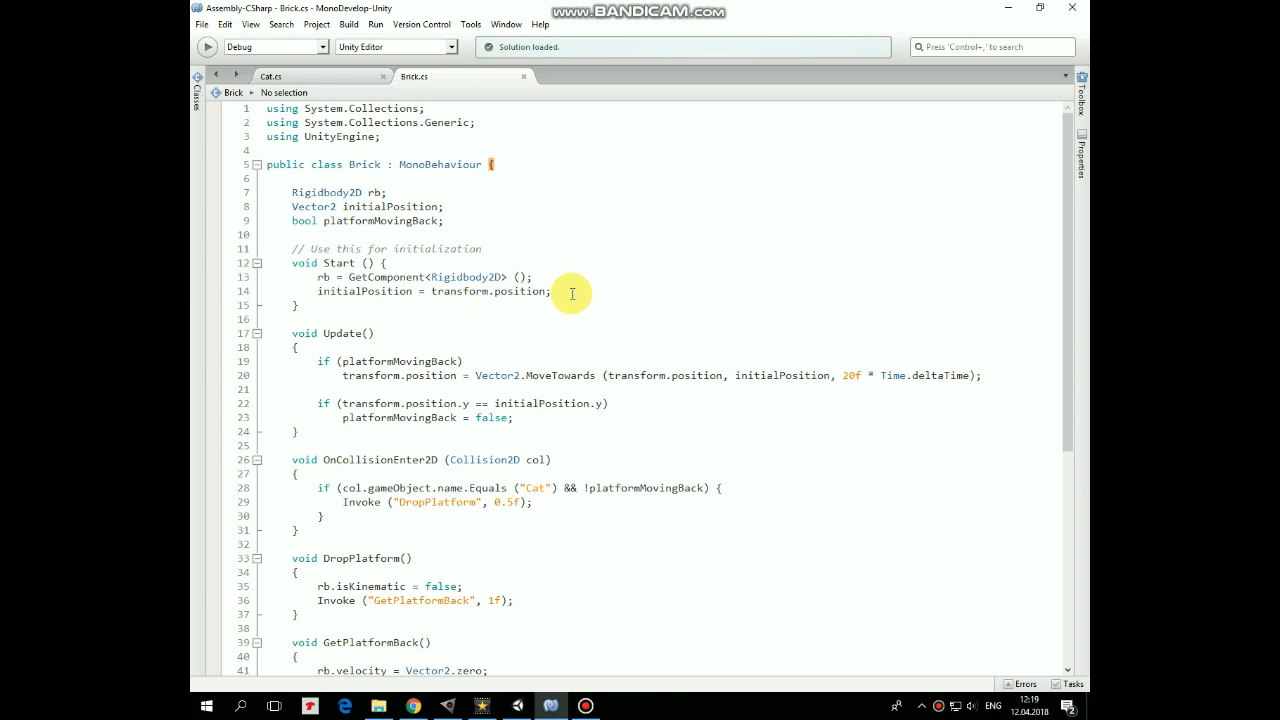
mouse_move(573, 337)
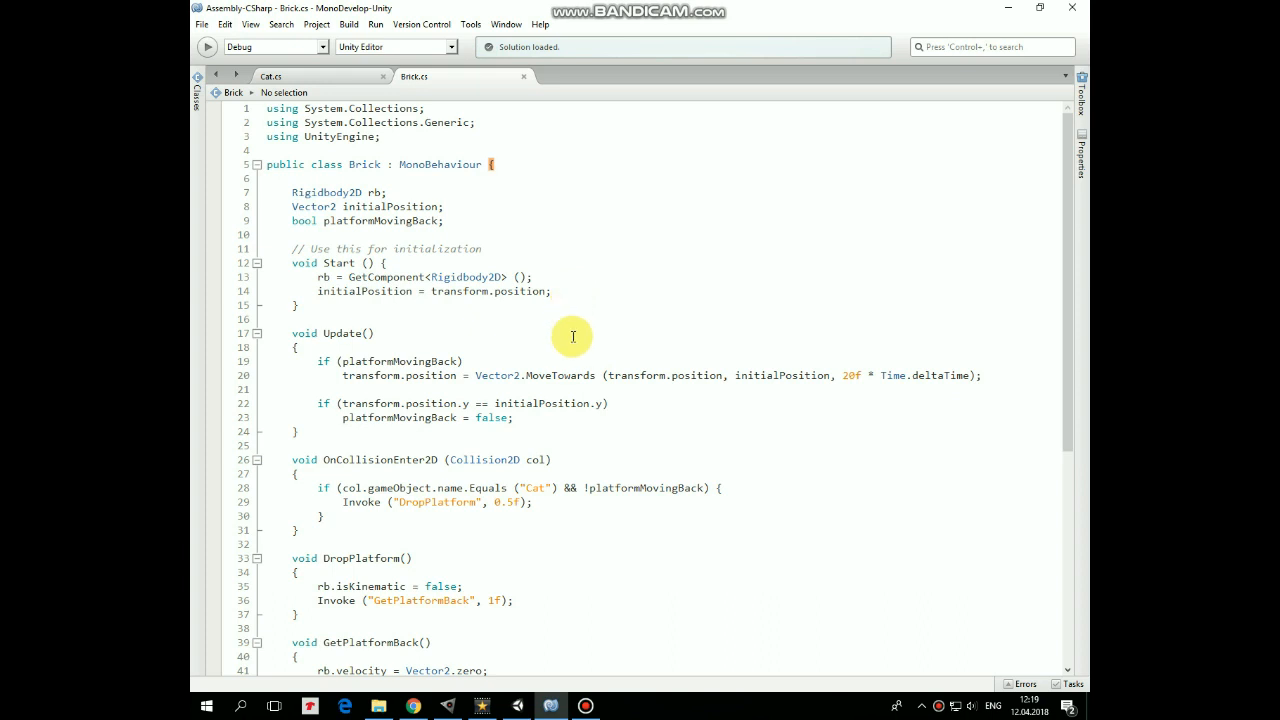
mouse_move(553, 358)
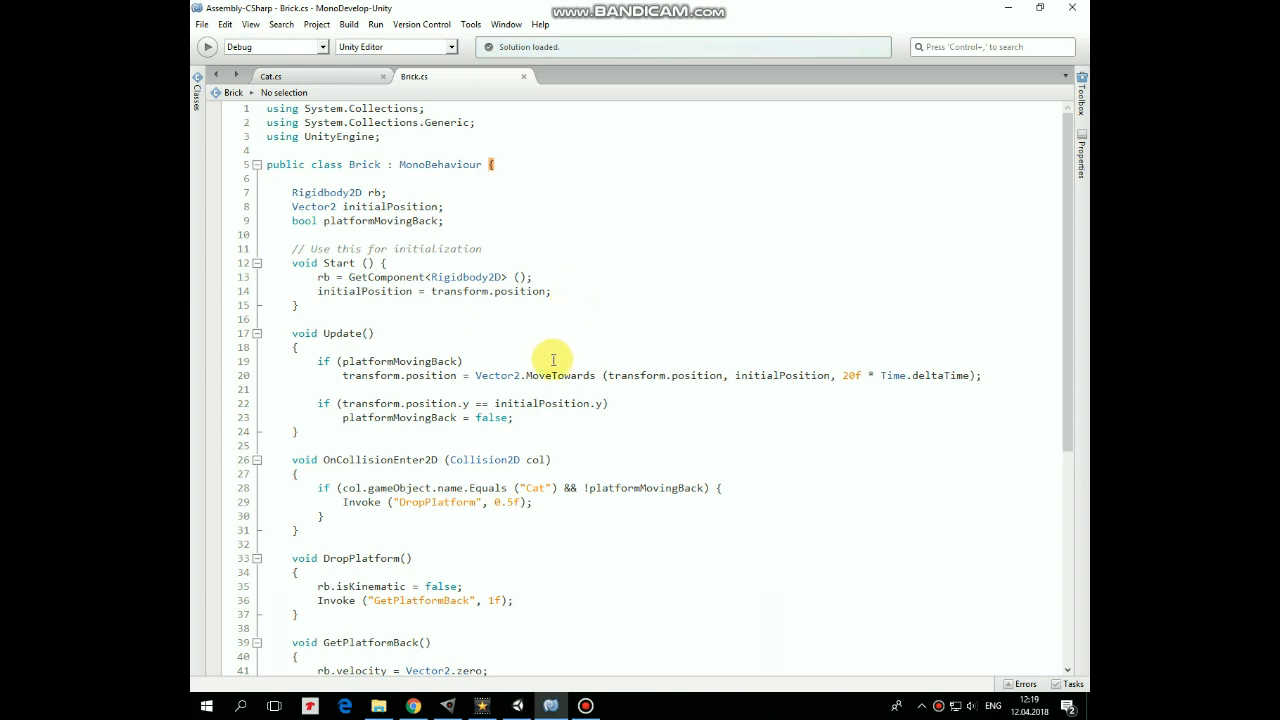
mouse_move(871, 393)
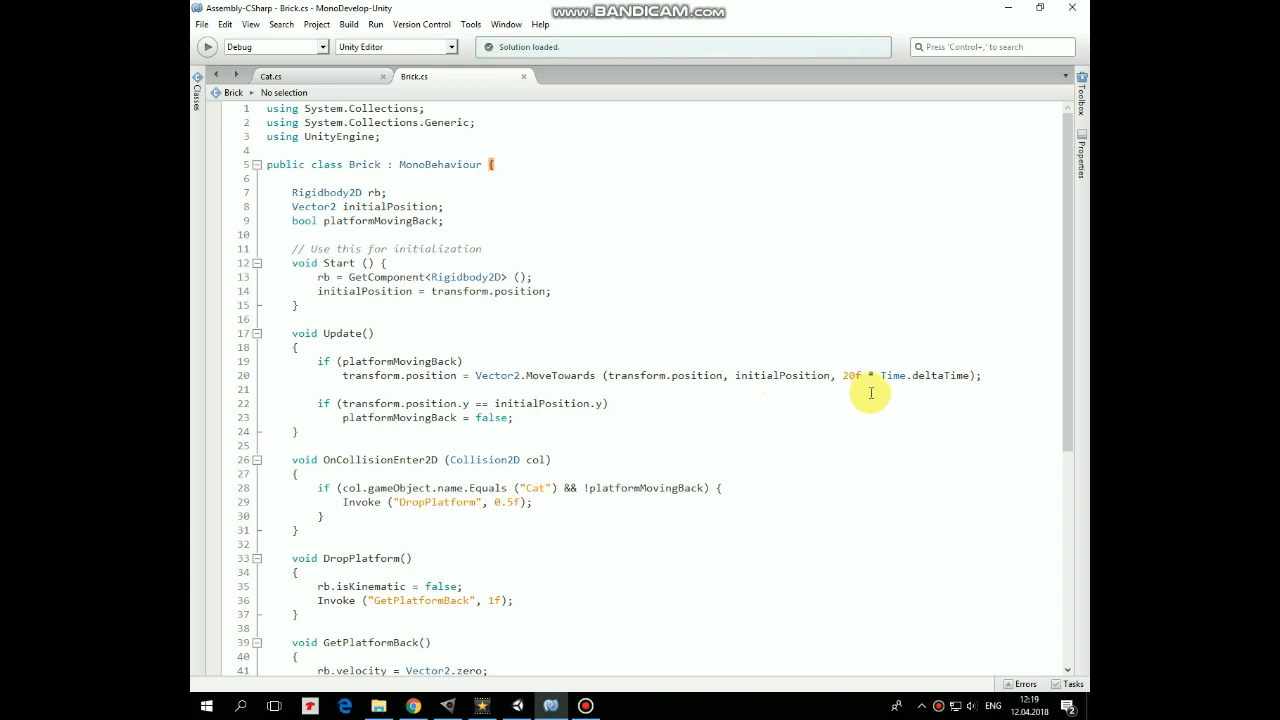
mouse_move(667, 395)
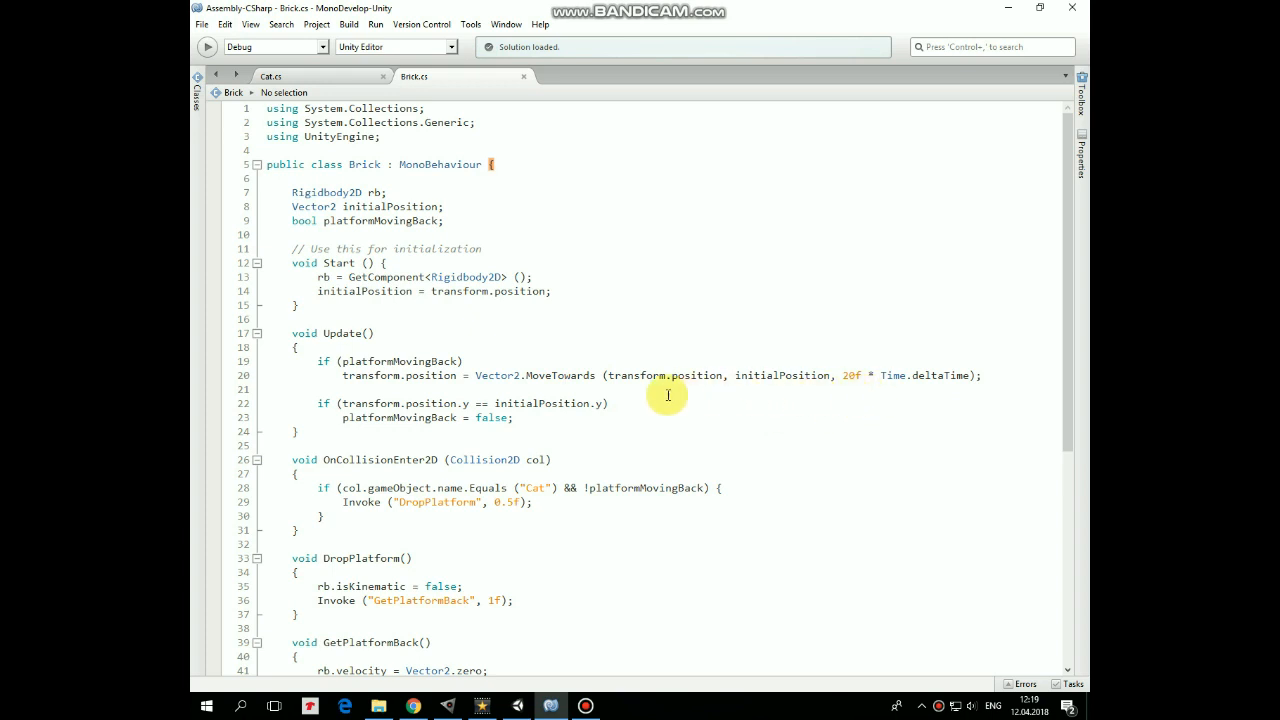
mouse_move(962, 395)
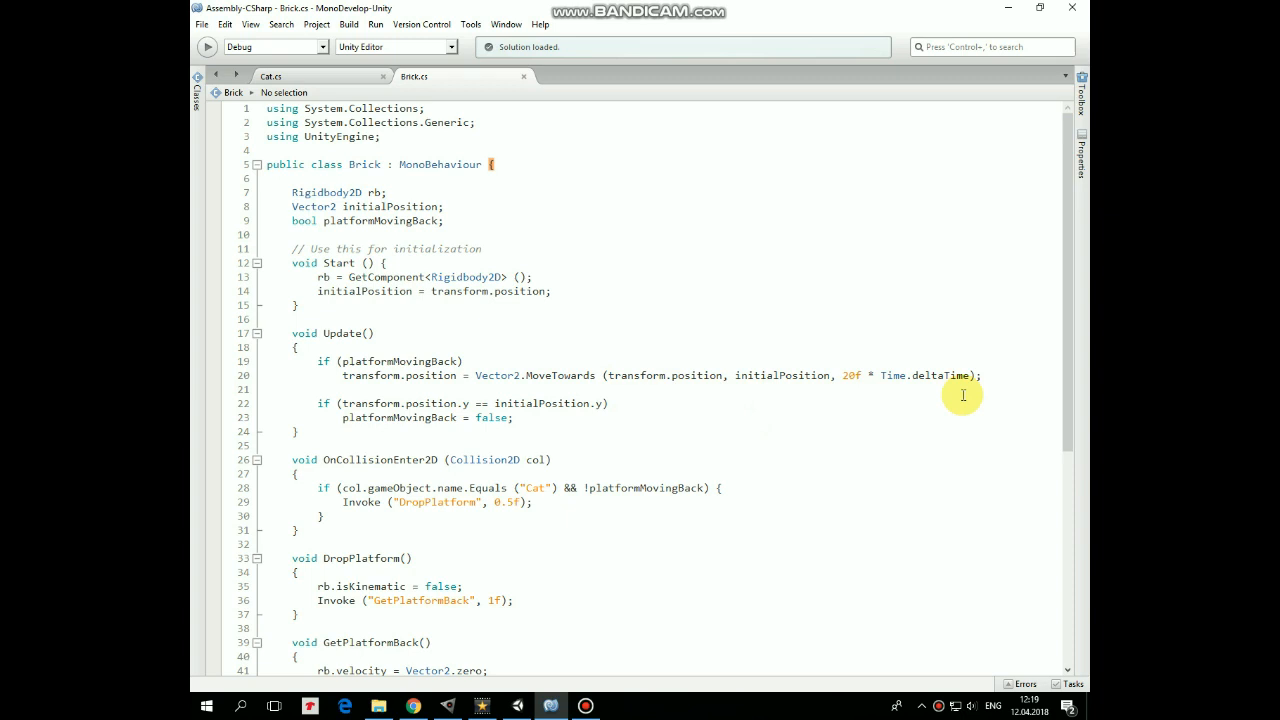
mouse_move(622, 402)
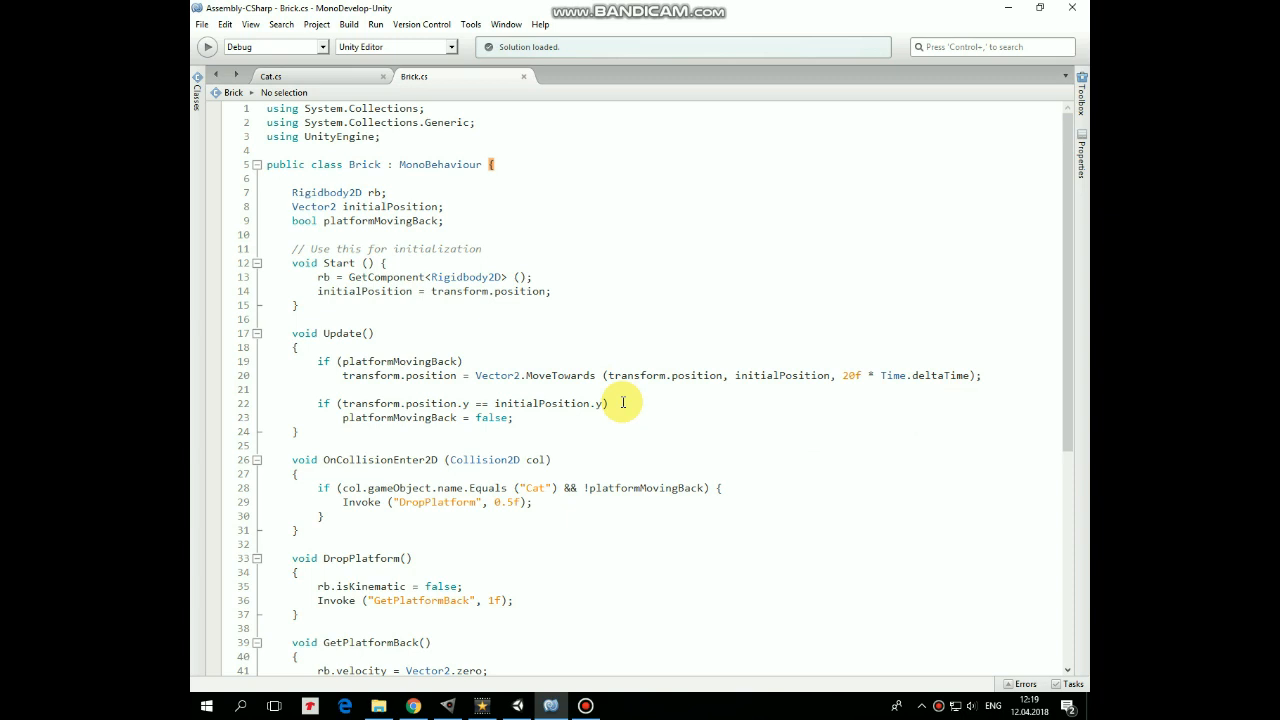
mouse_move(614, 424)
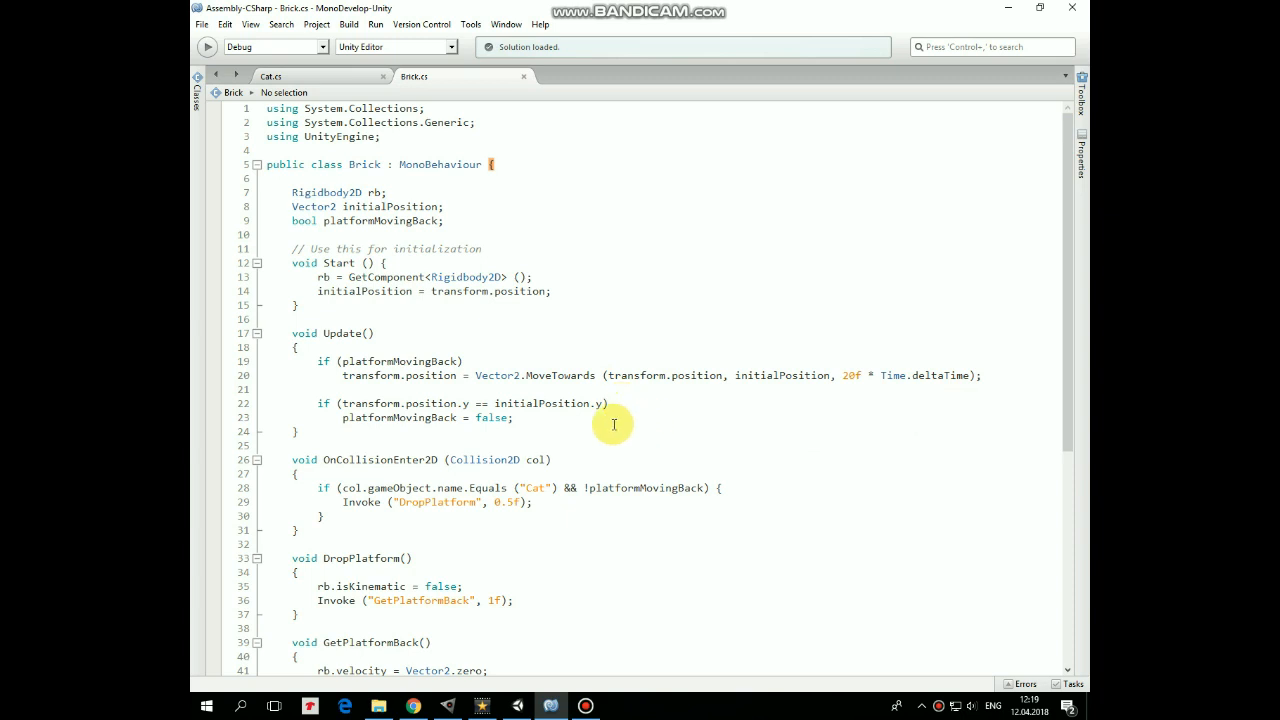
mouse_move(550, 424)
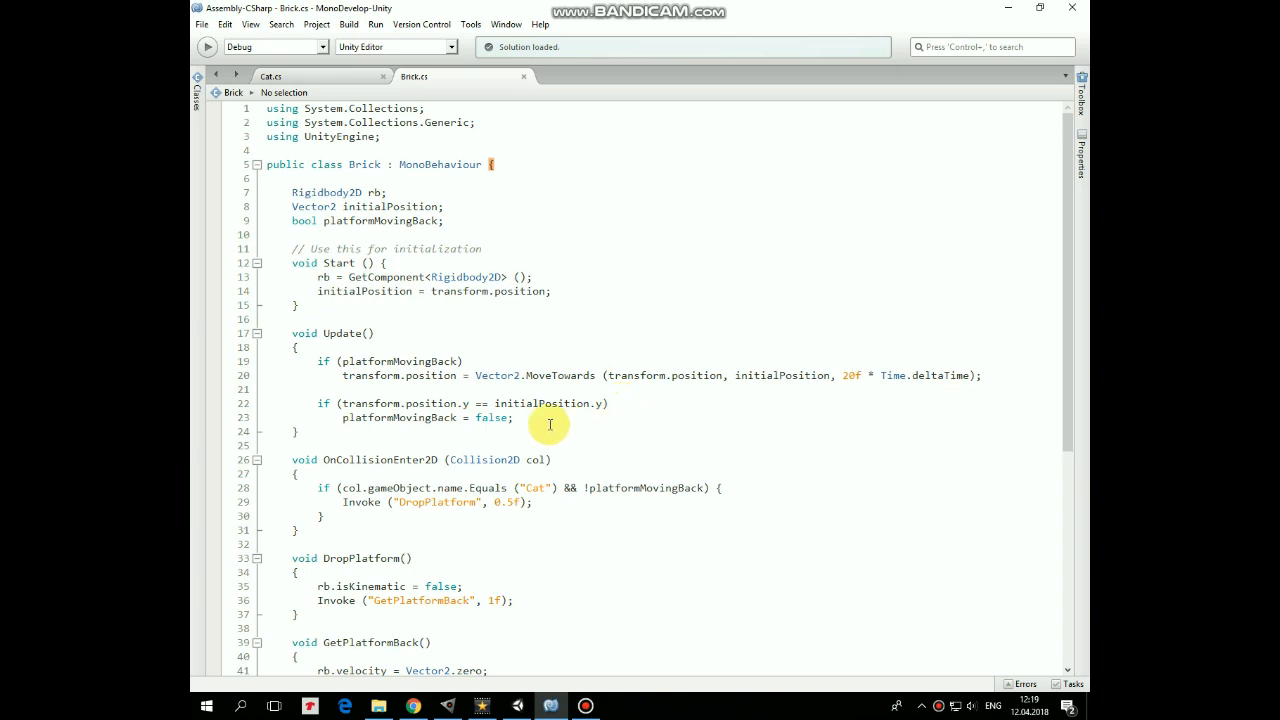
mouse_move(655, 424)
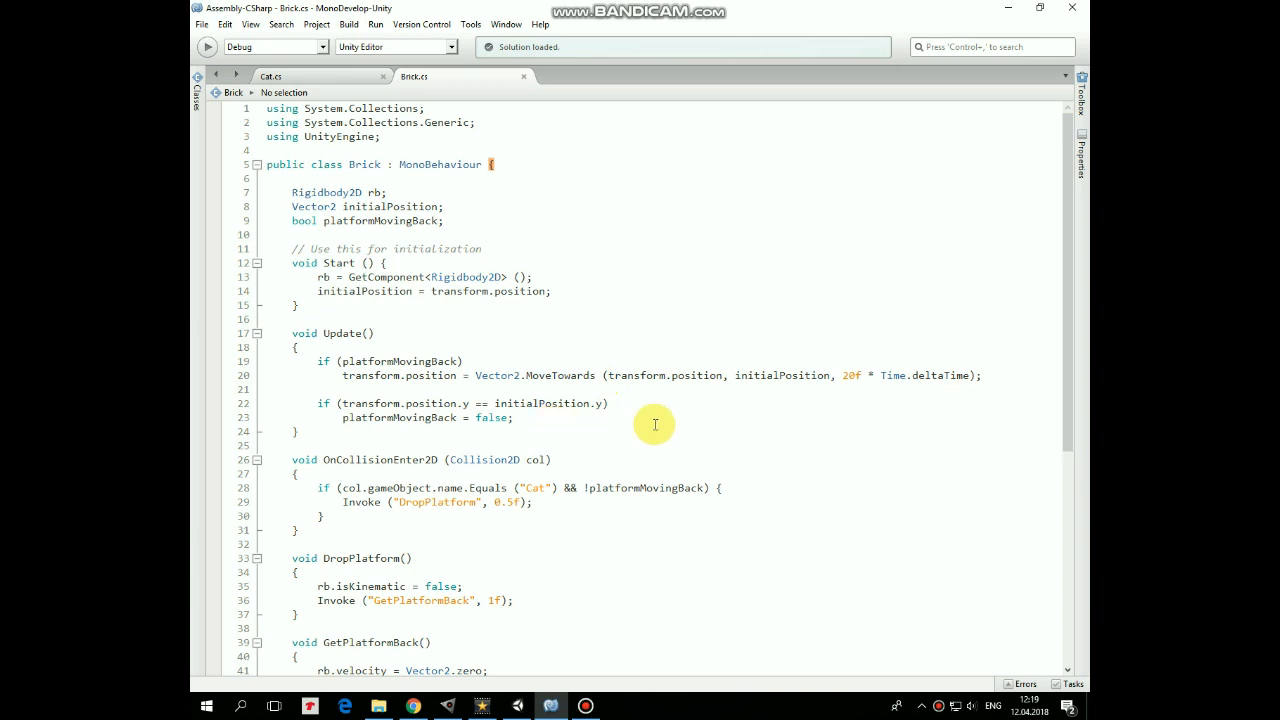
mouse_move(661, 507)
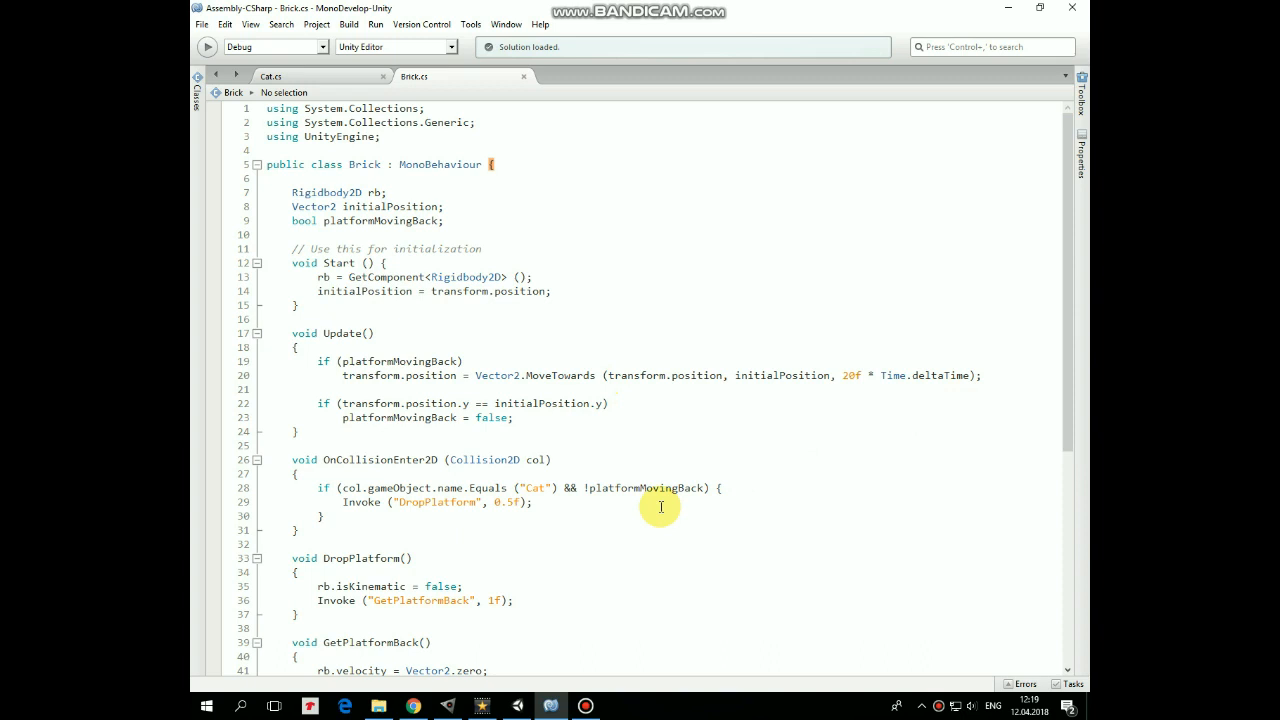
mouse_move(573, 512)
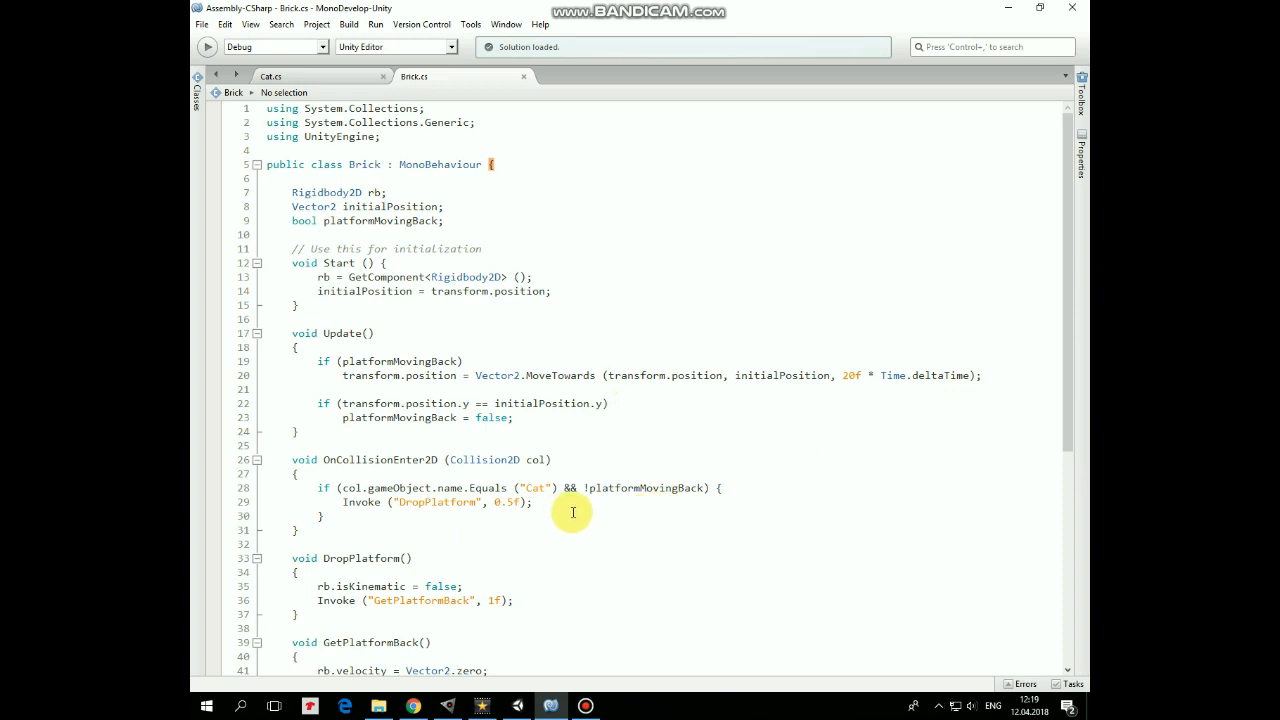
mouse_move(982, 443)
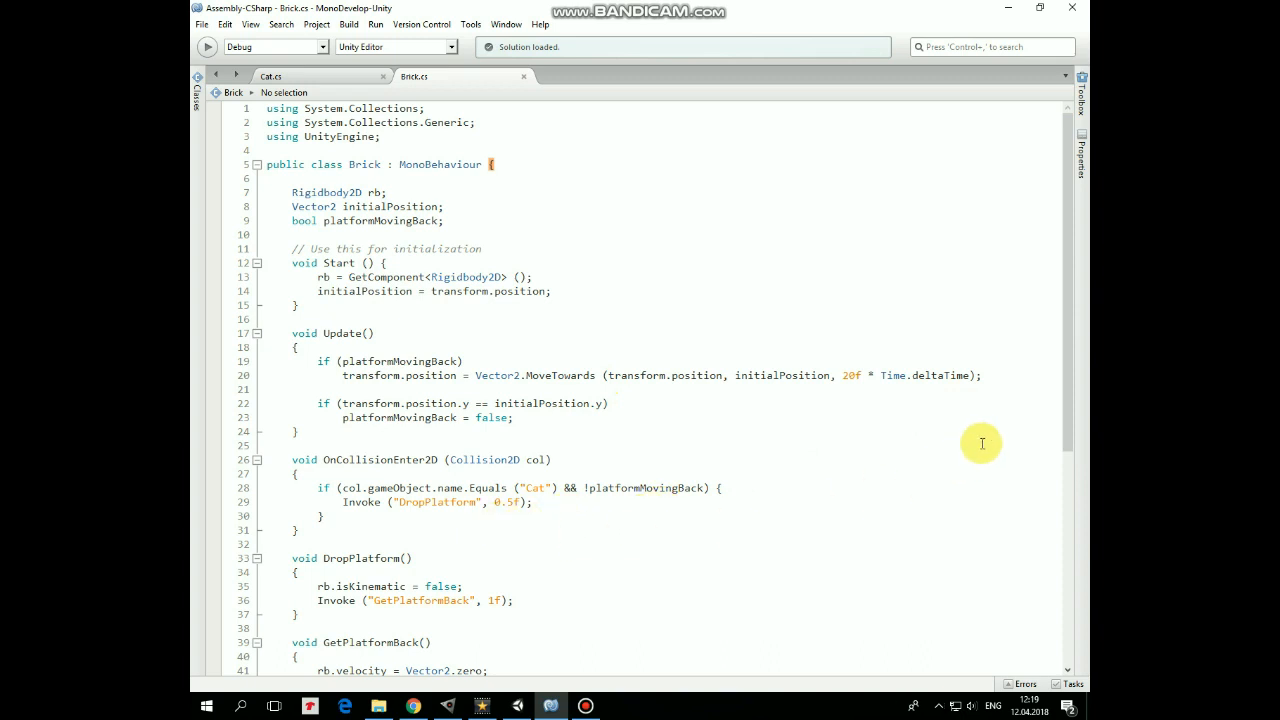
scroll("down", 3)
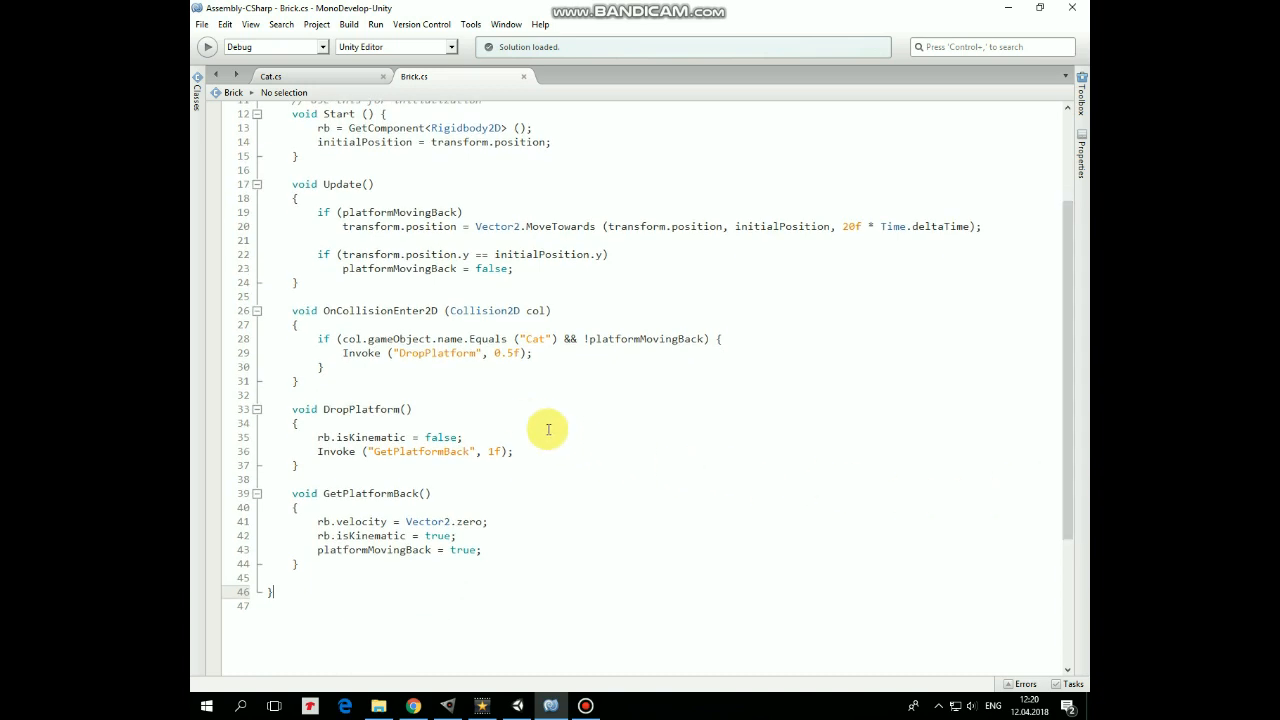
mouse_move(515, 425)
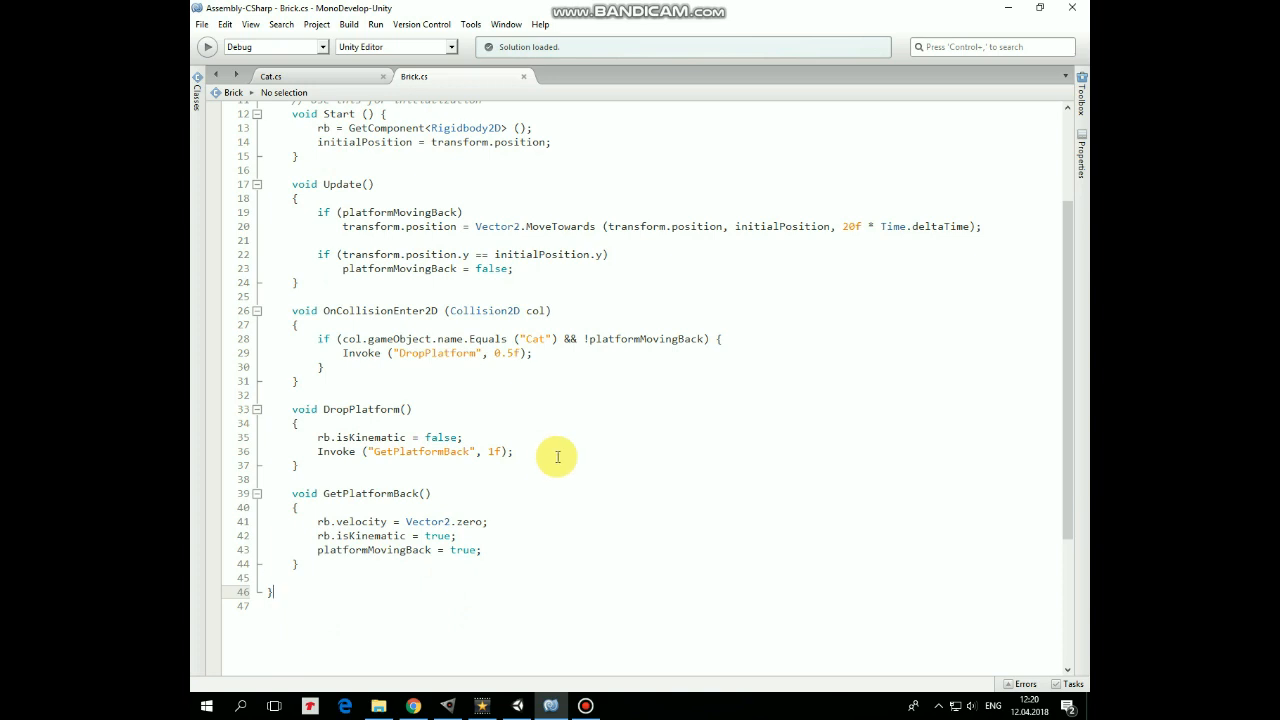
mouse_move(491, 467)
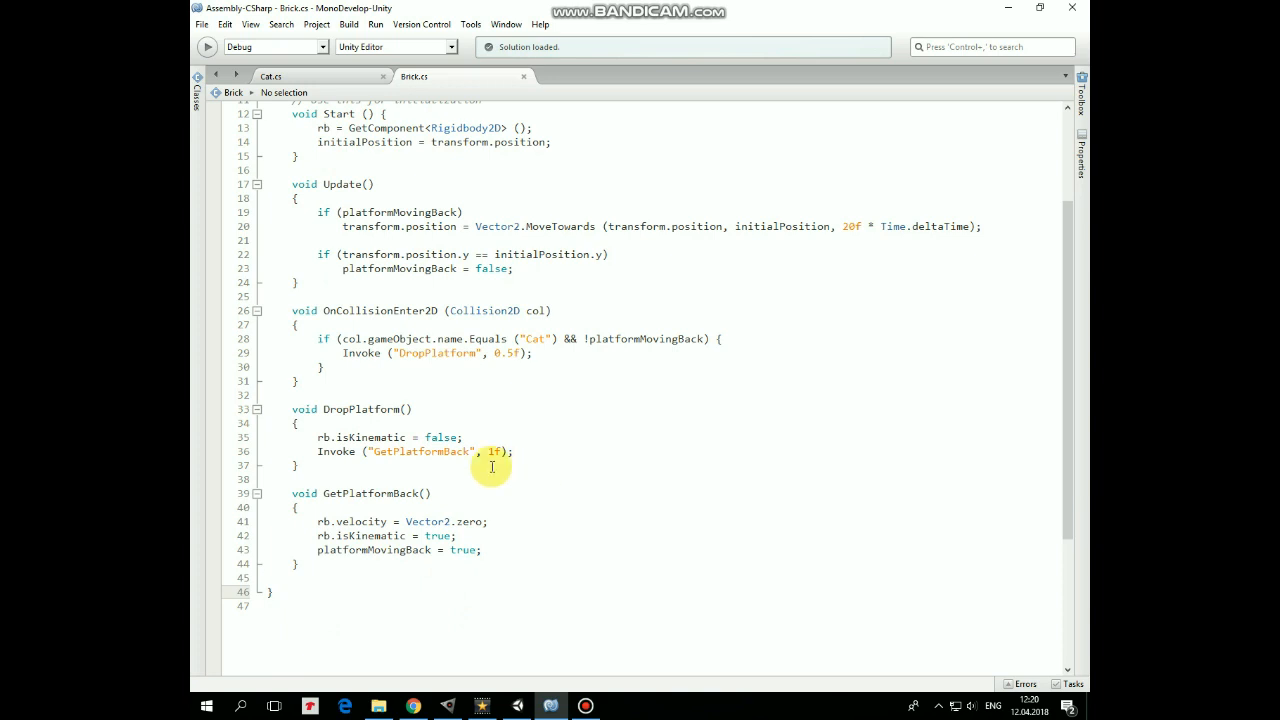
mouse_move(555, 465)
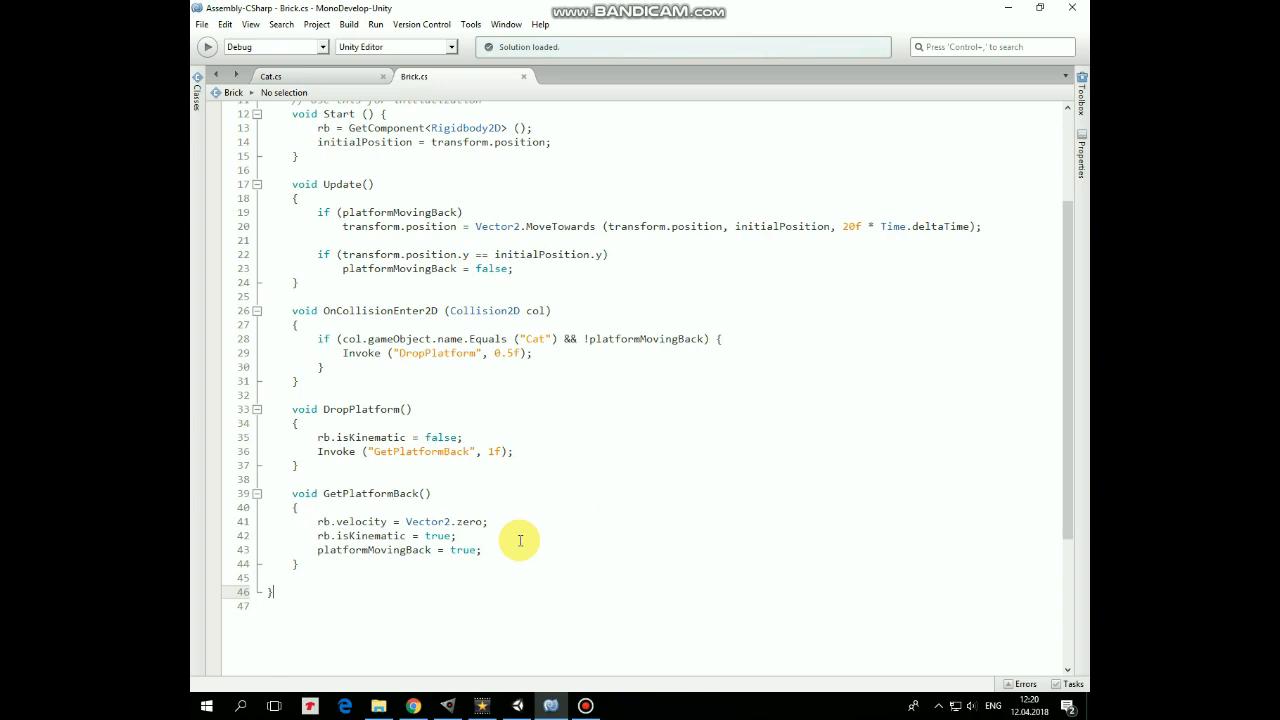
mouse_move(508, 554)
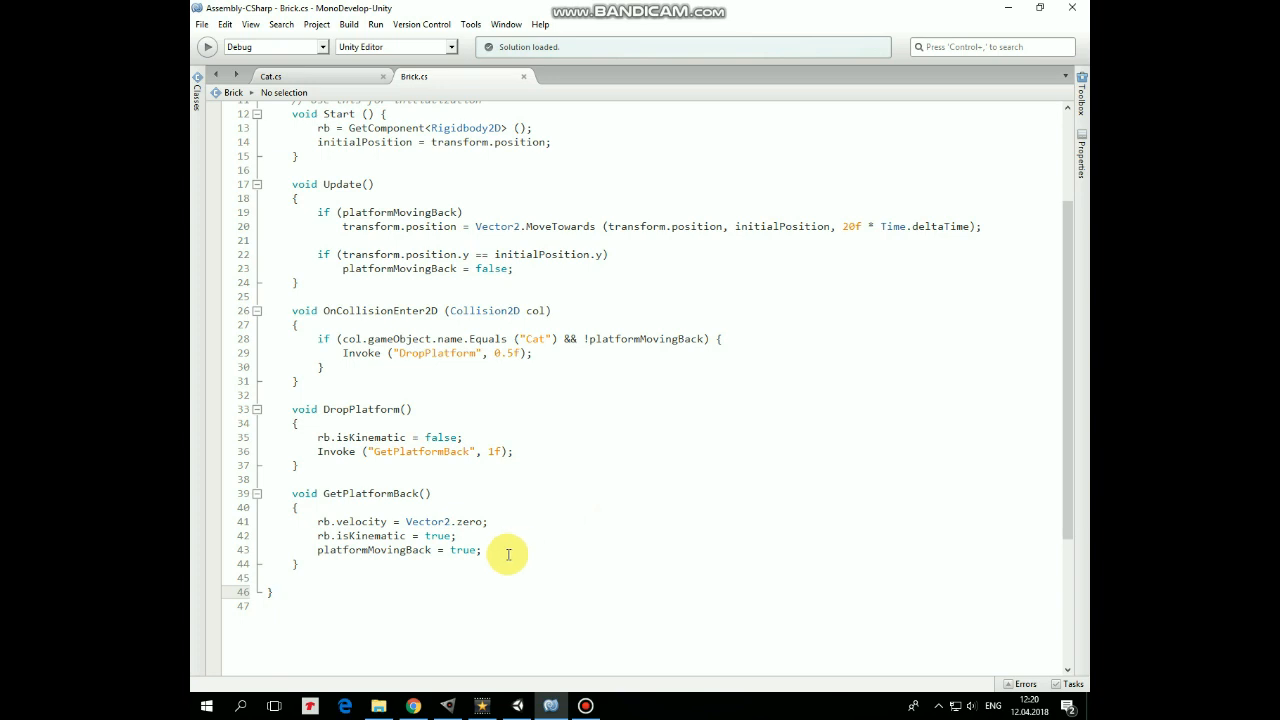
scroll("up", 3)
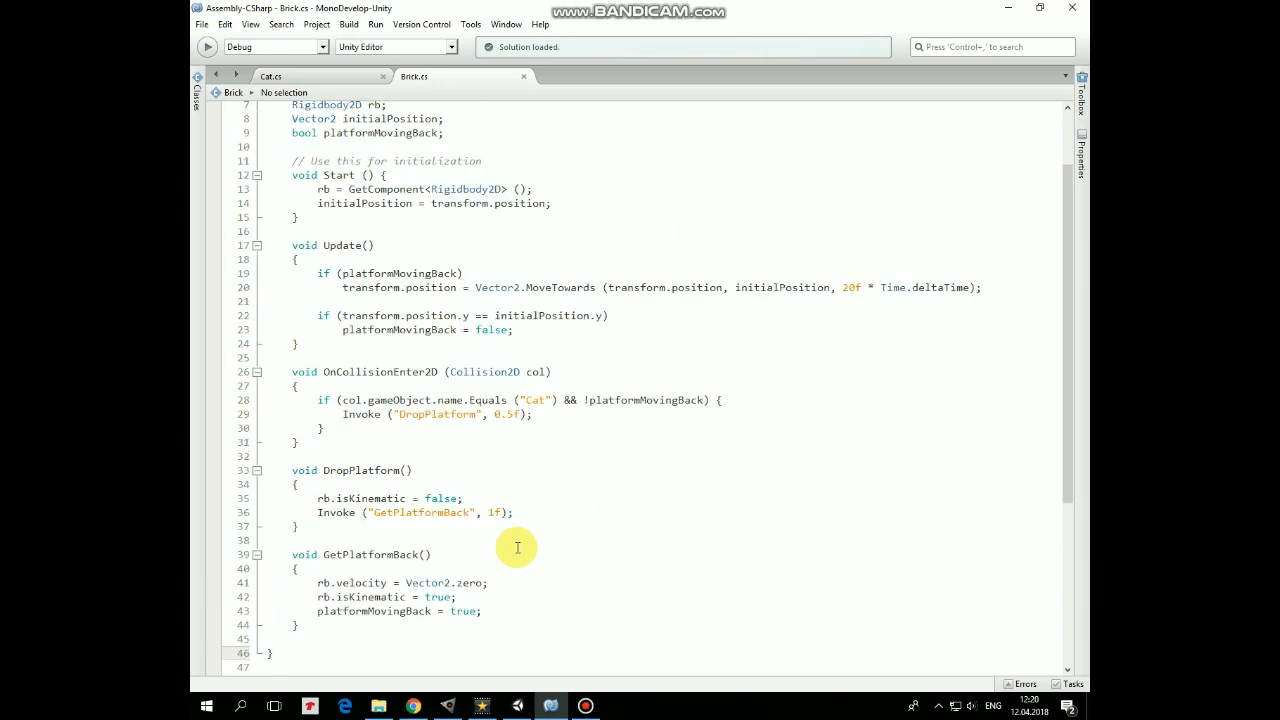
mouse_move(623, 553)
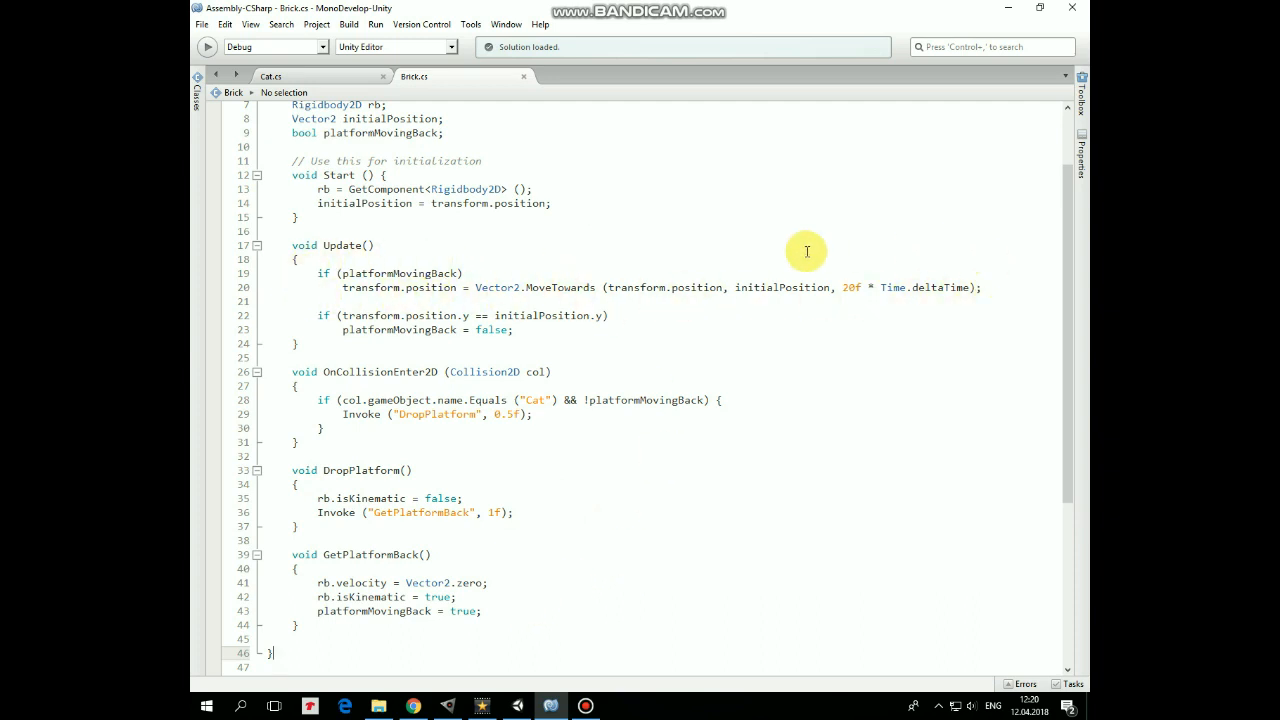
mouse_move(649, 328)
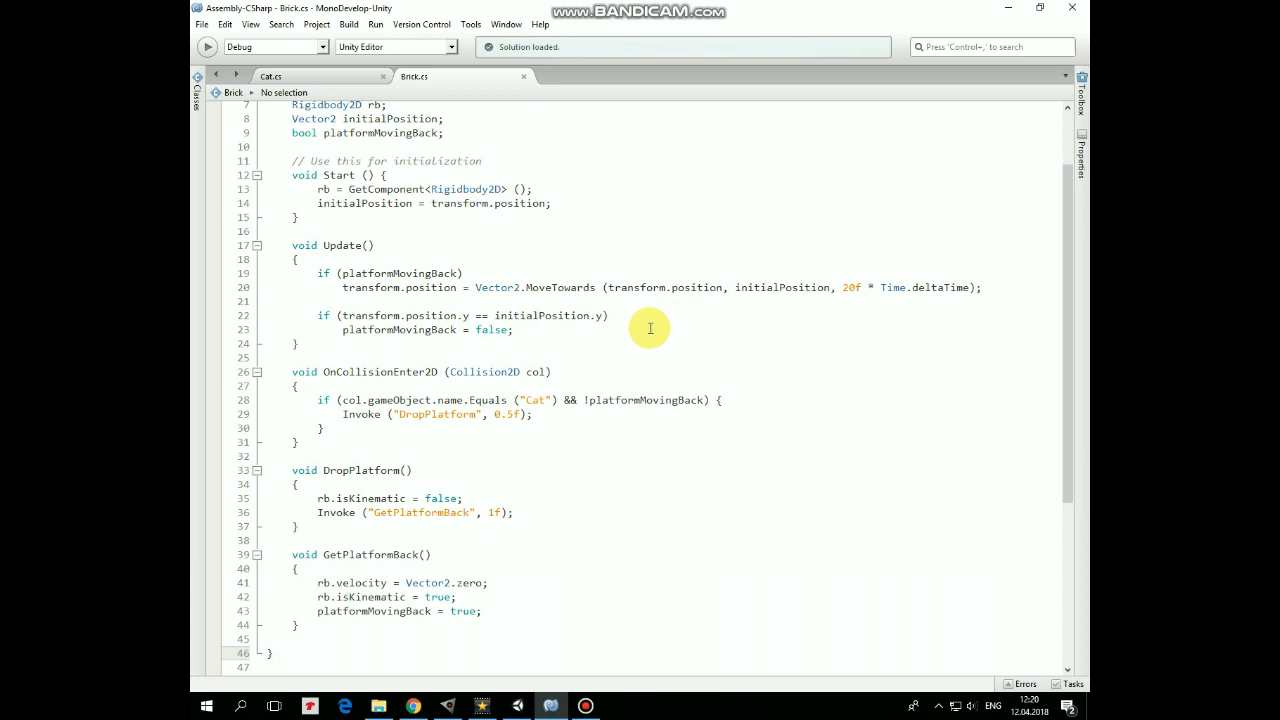
mouse_move(343, 311)
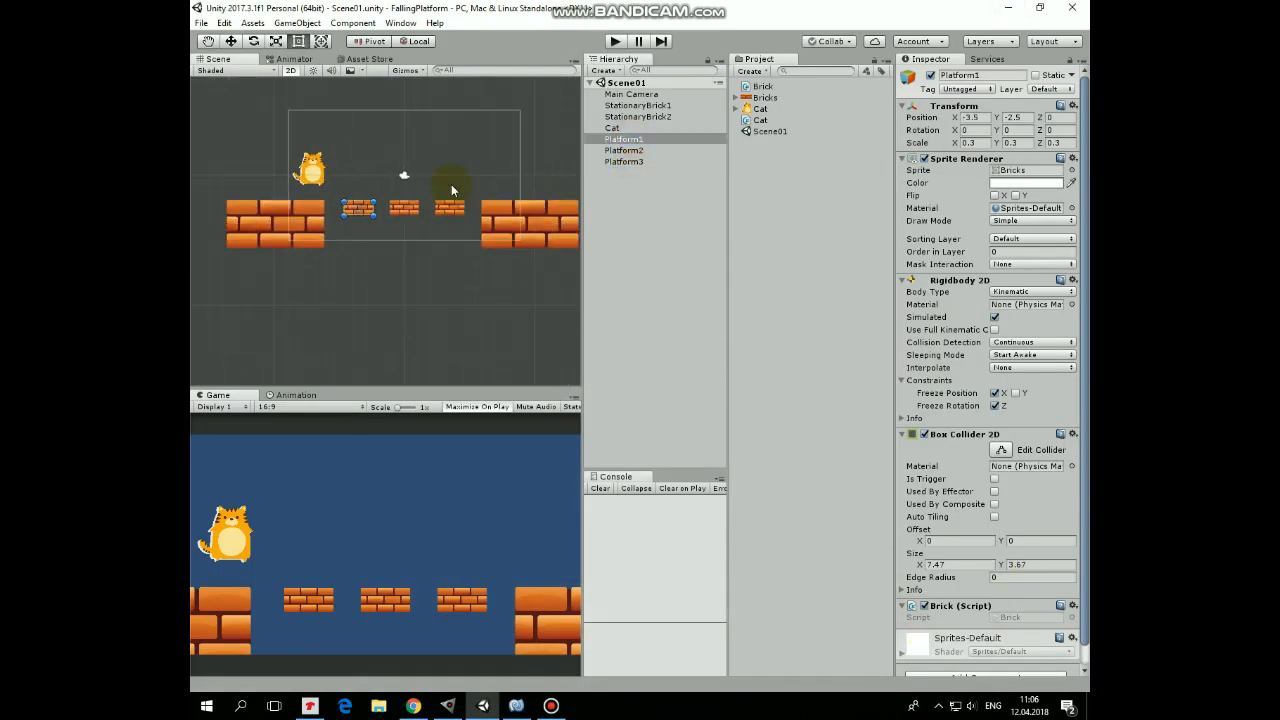
Enter Play mode to test the falling platforms.
left_click(614, 41)
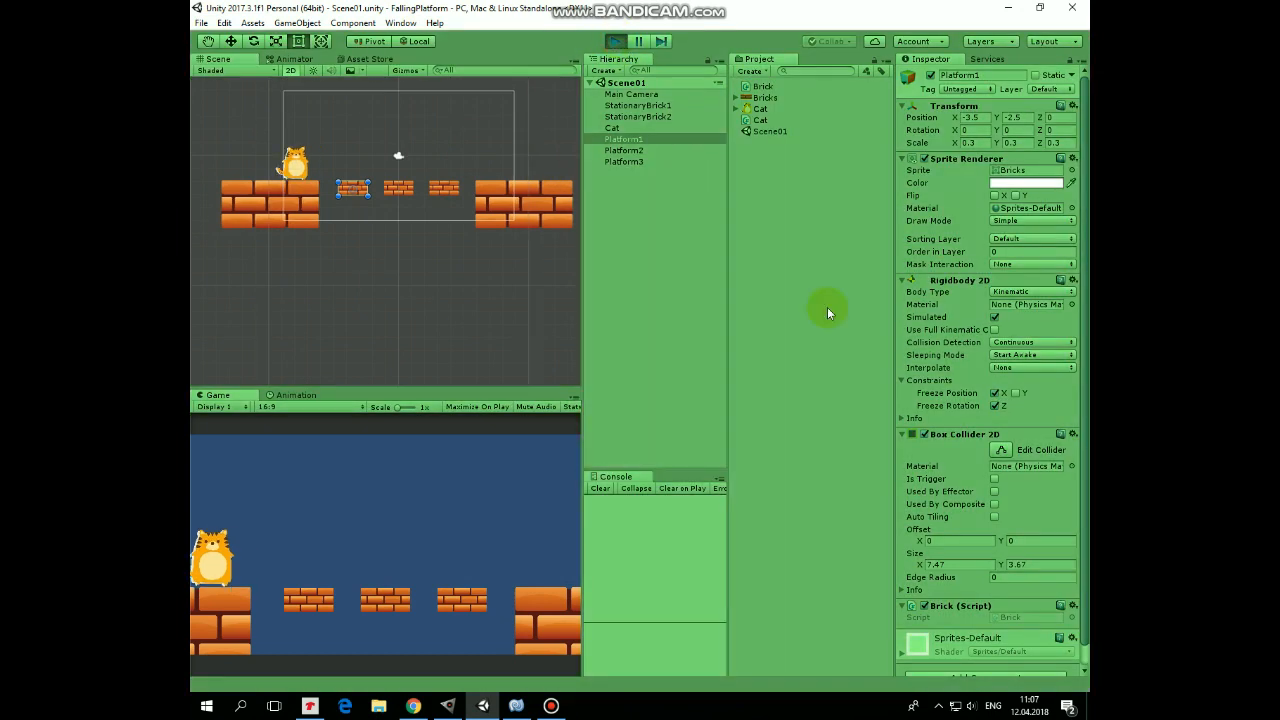